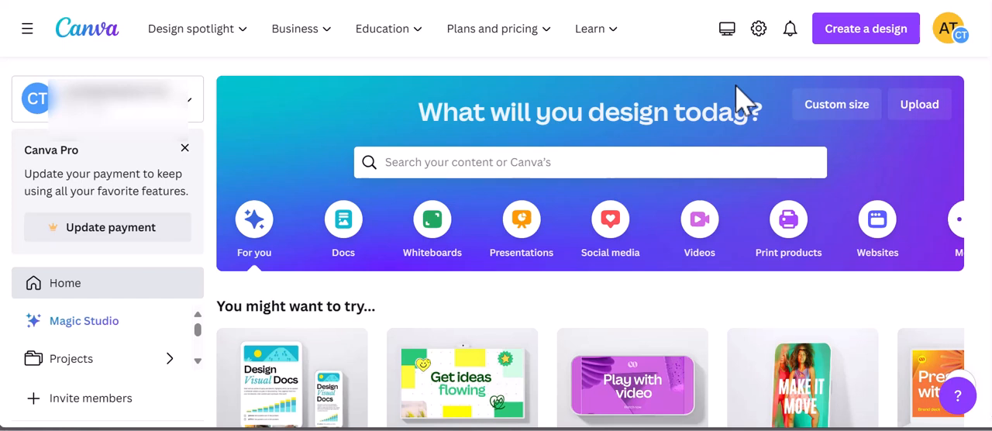
pyautogui.moveTo(794, 147)
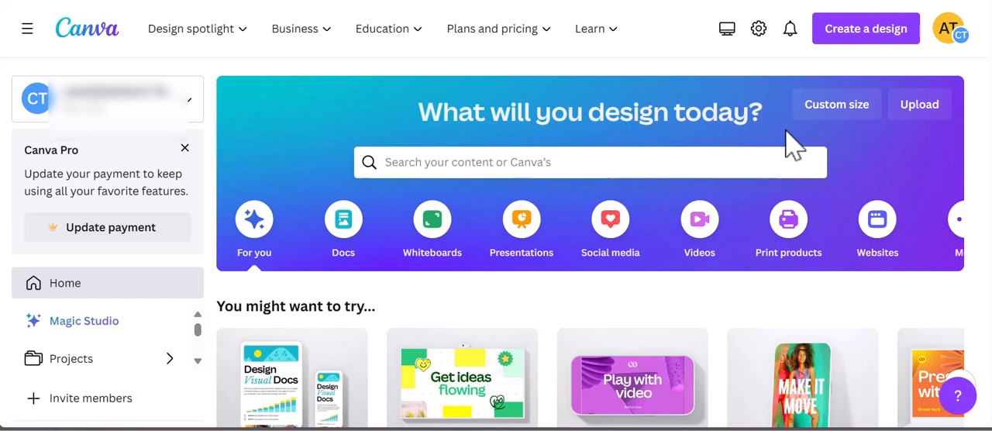
pyautogui.moveTo(821, 59)
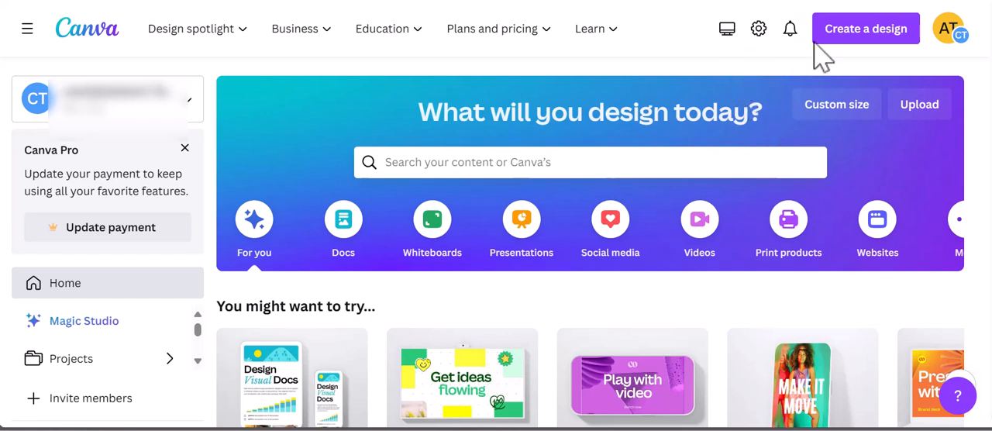
# Start a new blank 1920 × 1080 video design from Create a design
pyautogui.click(865, 28)
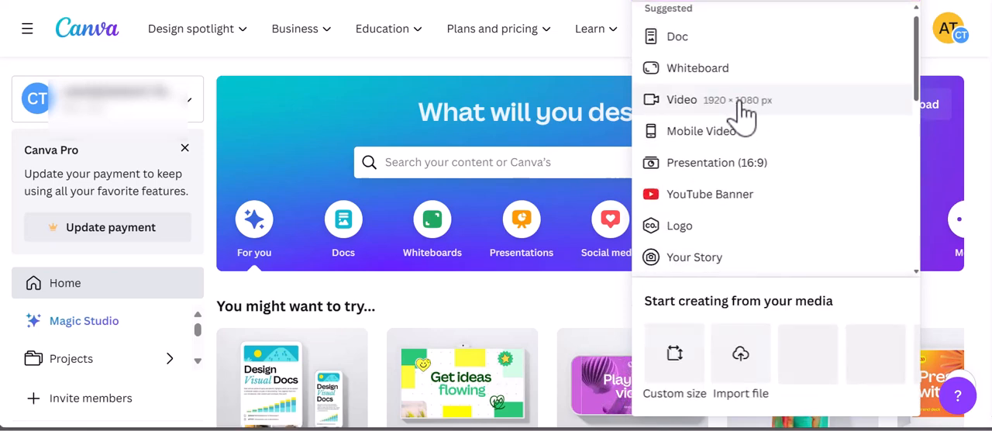
pyautogui.click(682, 100)
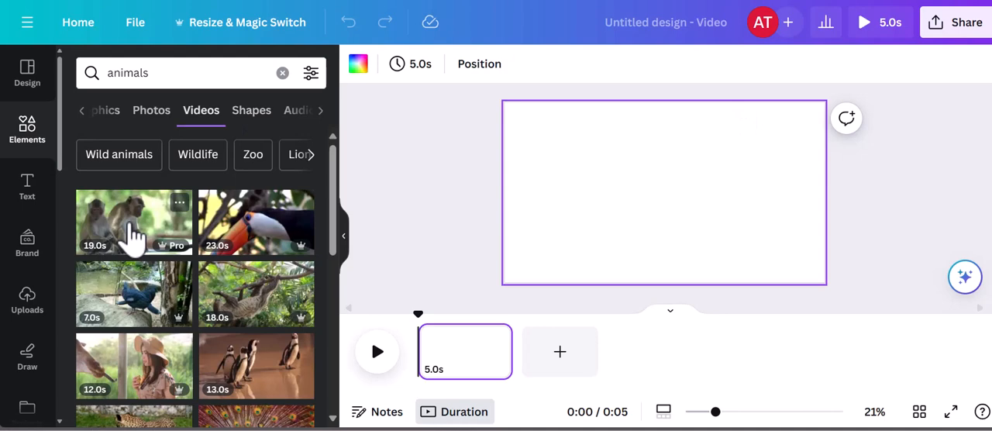
# Add the 19.4-second two-monkeys stock clip to the video page
pyautogui.click(134, 223)
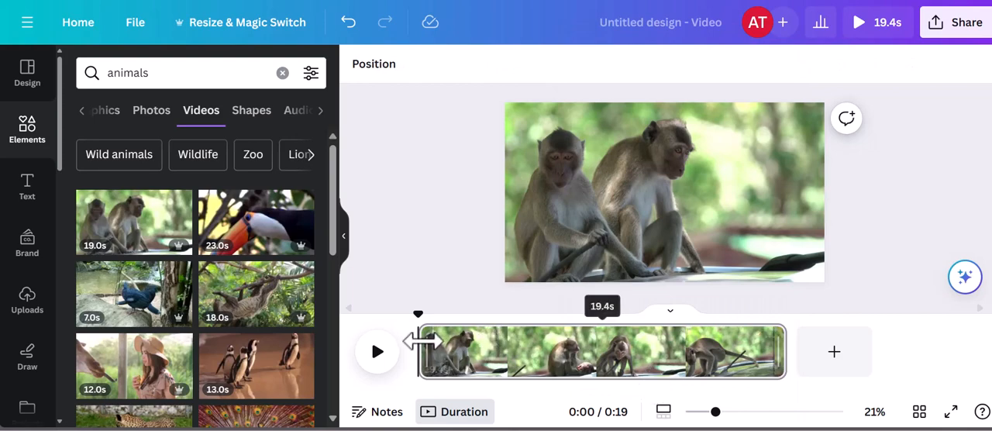
pyautogui.click(377, 352)
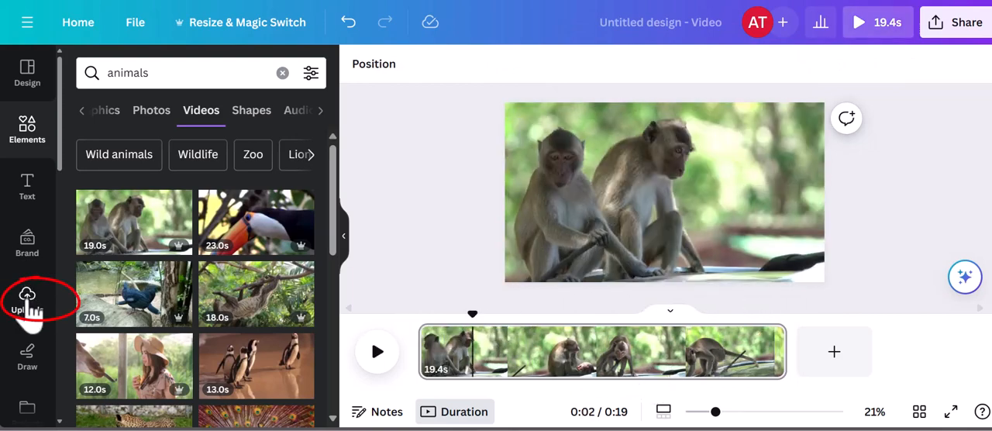
# View the uploaded audio files, then switch to the stock music and sound library
pyautogui.click(27, 298)
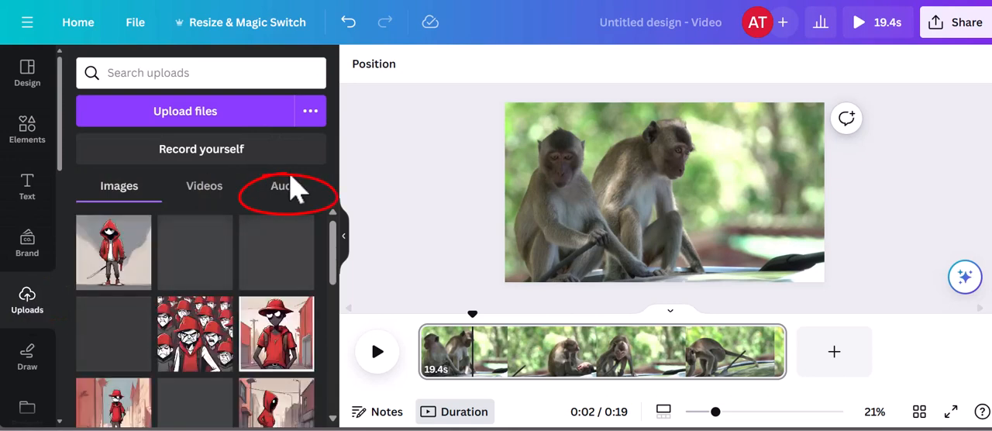
pyautogui.click(282, 186)
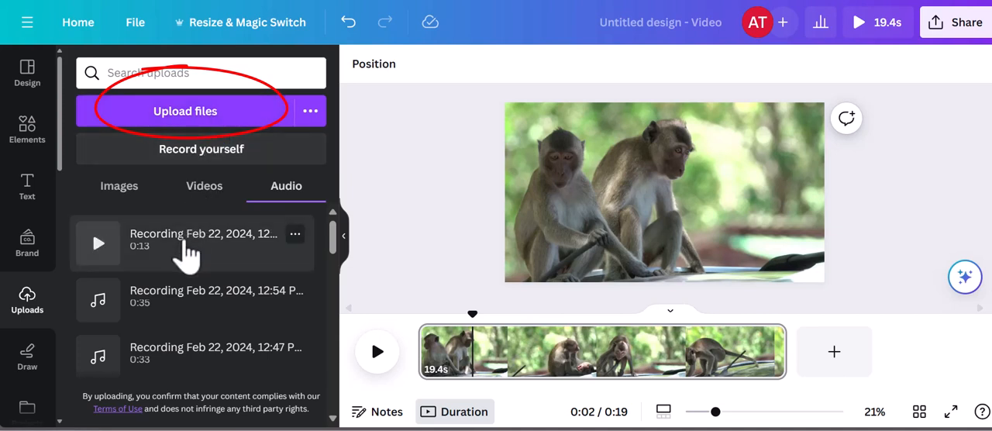
pyautogui.click(98, 244)
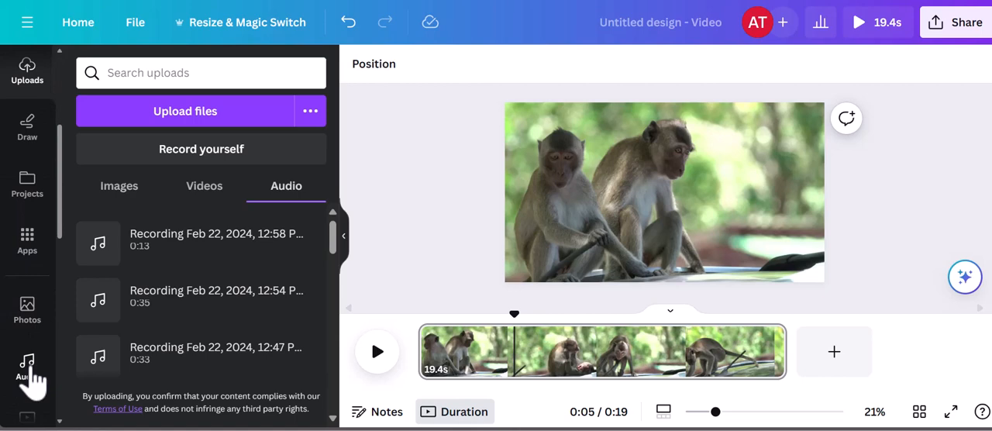
pyautogui.click(28, 376)
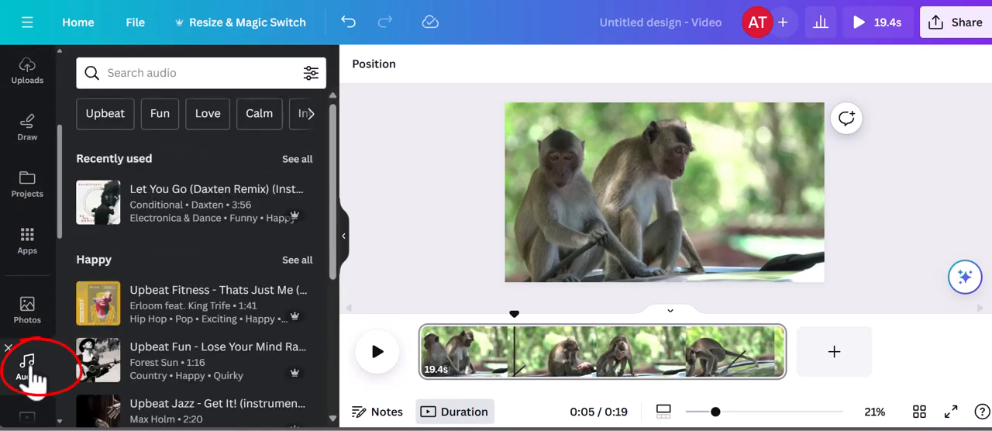
pyautogui.moveTo(313, 140)
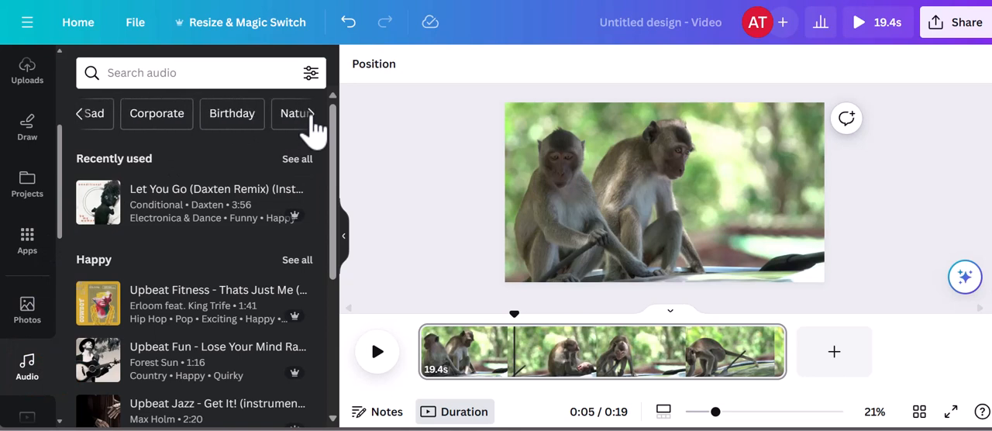
# Show the Nature category of stock audio tracks
pyautogui.click(295, 114)
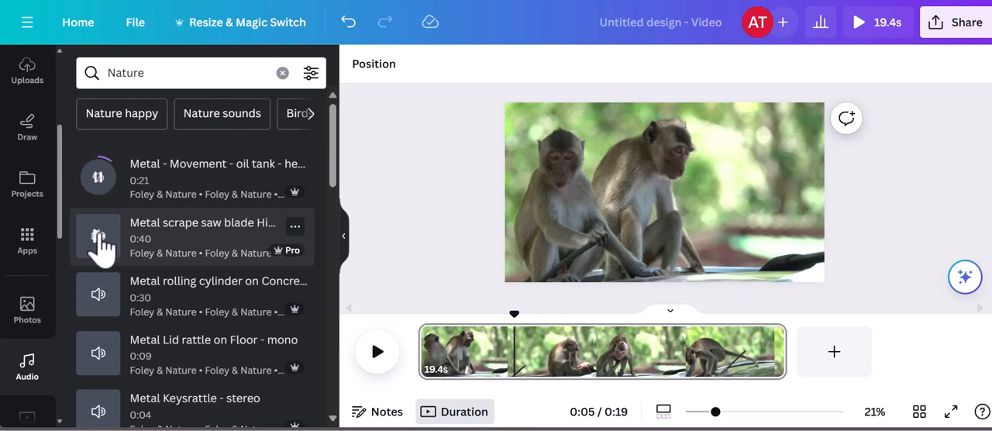
# Filter the upbeat audio results by price and add a track
pyautogui.click(310, 72)
pyautogui.write('Upbeat')
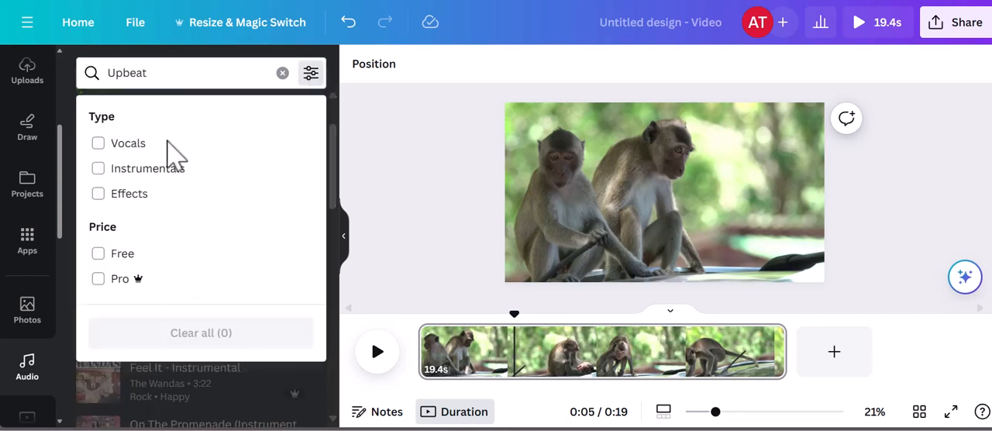
pyautogui.moveTo(143, 279)
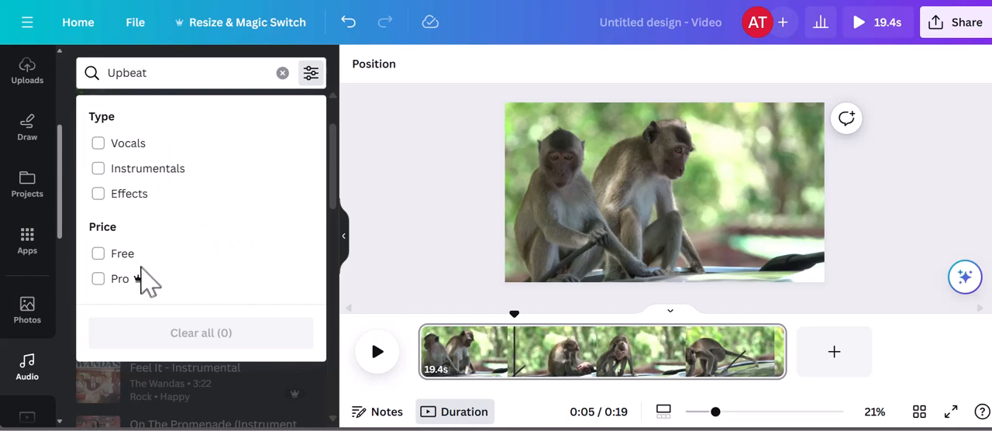
pyautogui.click(98, 279)
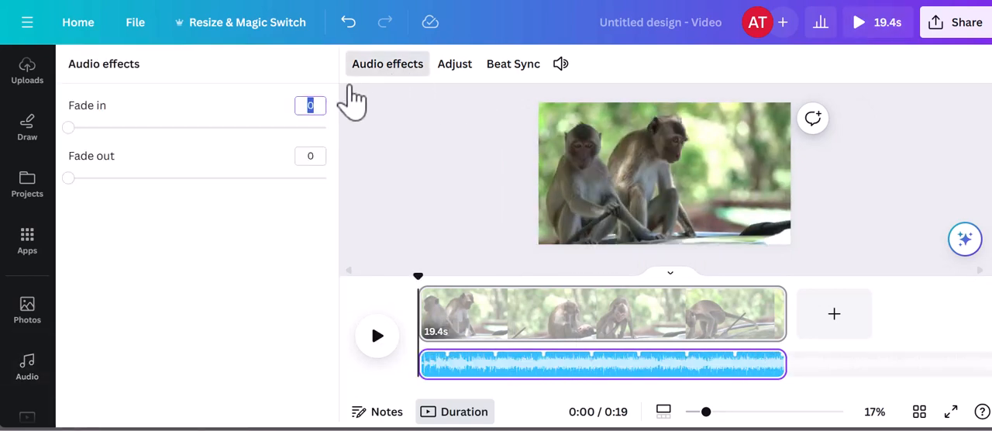
# Give the music a 1.9 s fade-in, 1.4 s fade-out and volume 118
pyautogui.moveTo(69, 127); pyautogui.dragTo(167, 127)
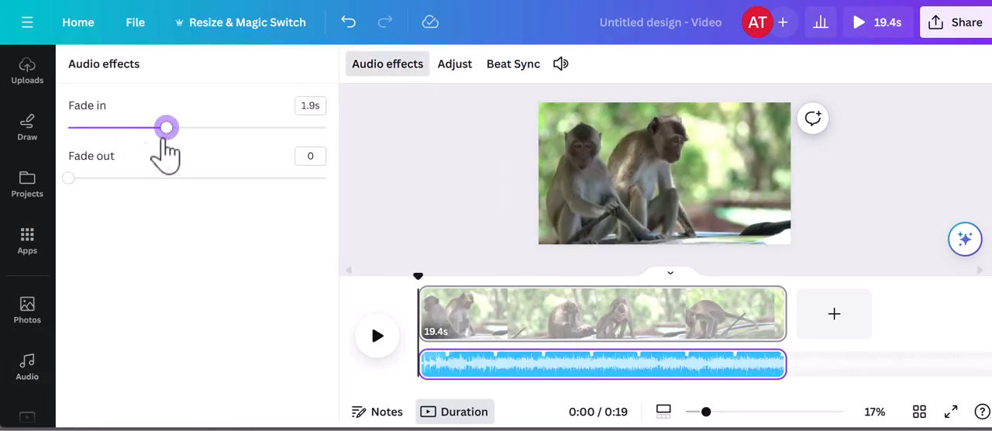
pyautogui.moveTo(68, 176); pyautogui.dragTo(141, 177)
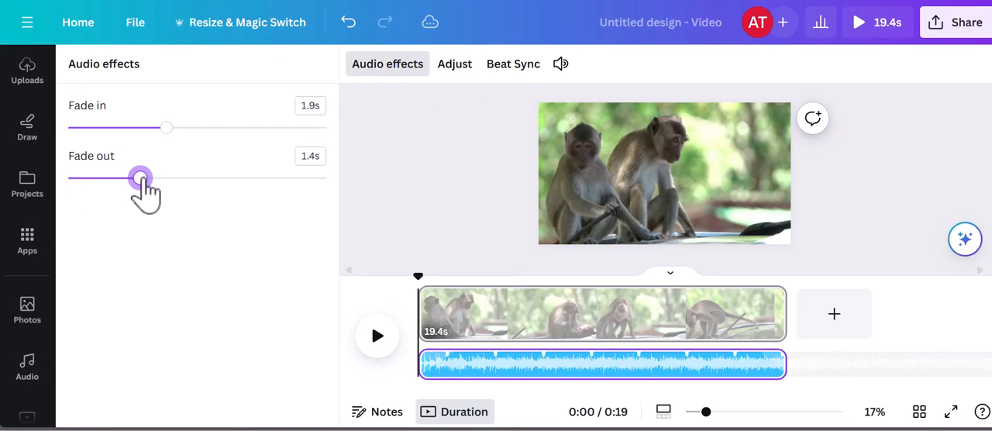
pyautogui.click(561, 64)
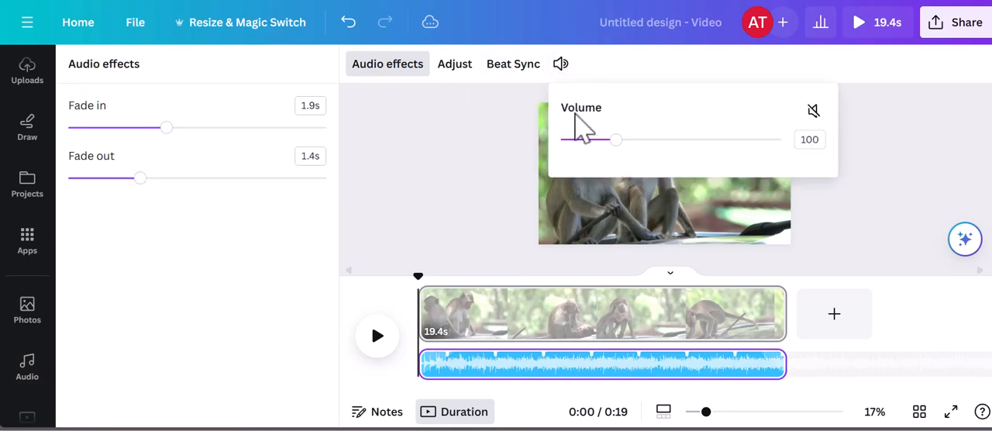
pyautogui.moveTo(617, 139); pyautogui.dragTo(626, 140)
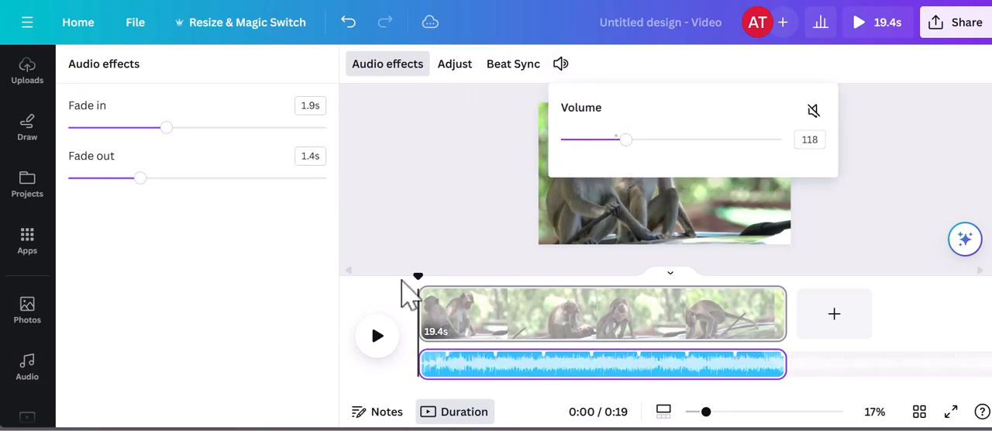